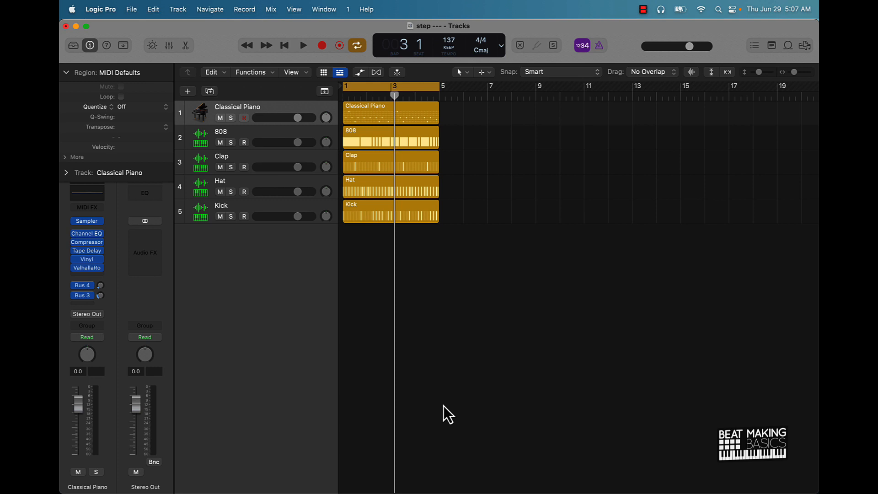
{"action": "mouse_move", "coordinate": [607, 123]}
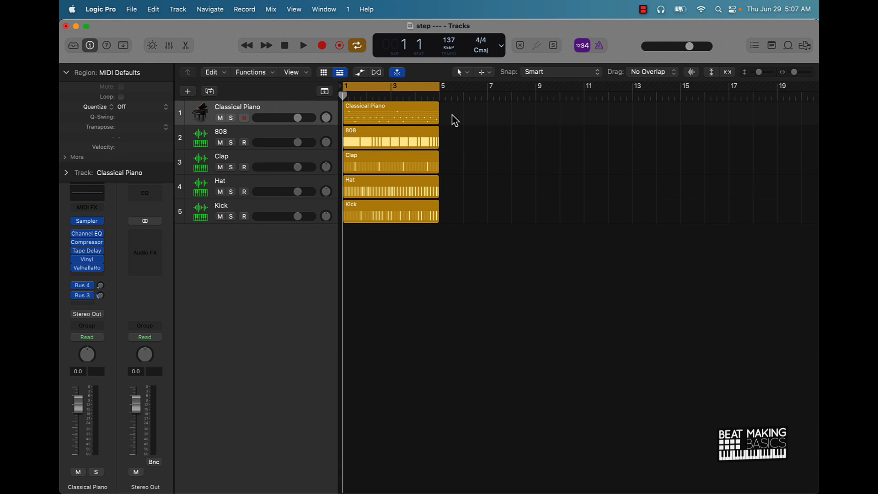
Colour the Classical Piano, 808, Clap, Hat and Kick regions green.
{"action": "left_click", "coordinate": [390, 115]}
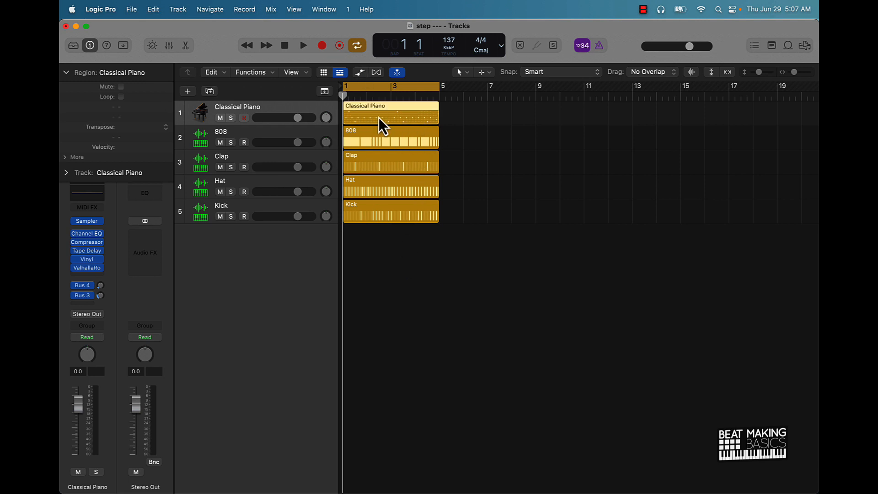
{"action": "mouse_move", "coordinate": [401, 235]}
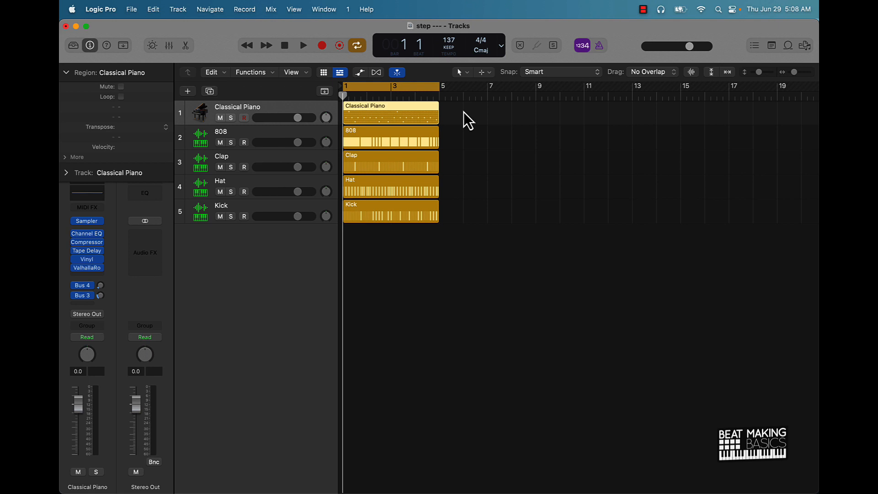
{"action": "left_click", "coordinate": [389, 113]}
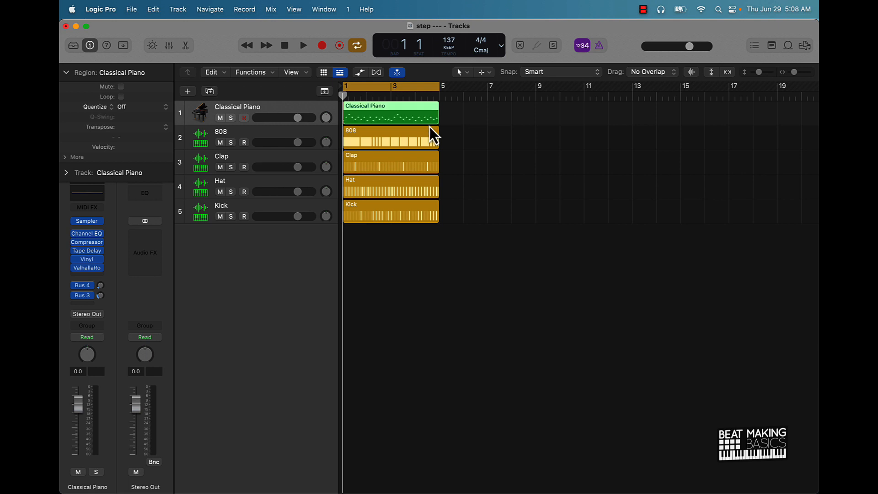
{"action": "left_click", "coordinate": [390, 134]}
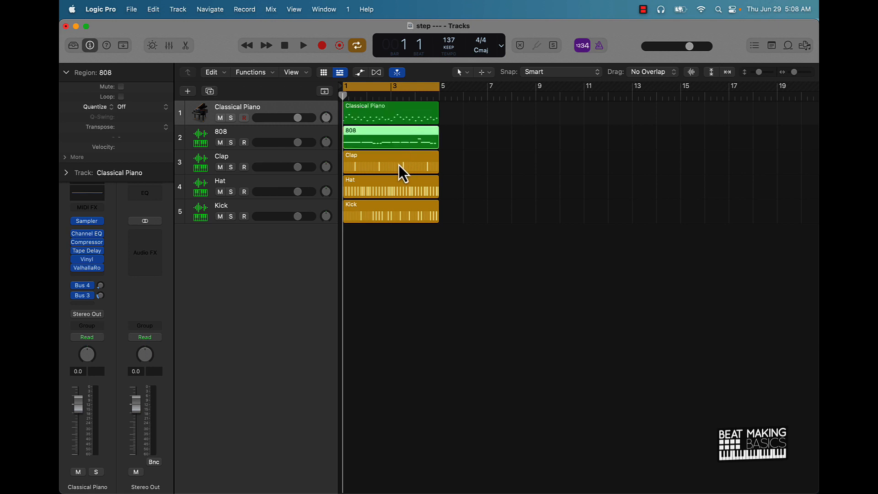
{"action": "left_click", "coordinate": [390, 161]}
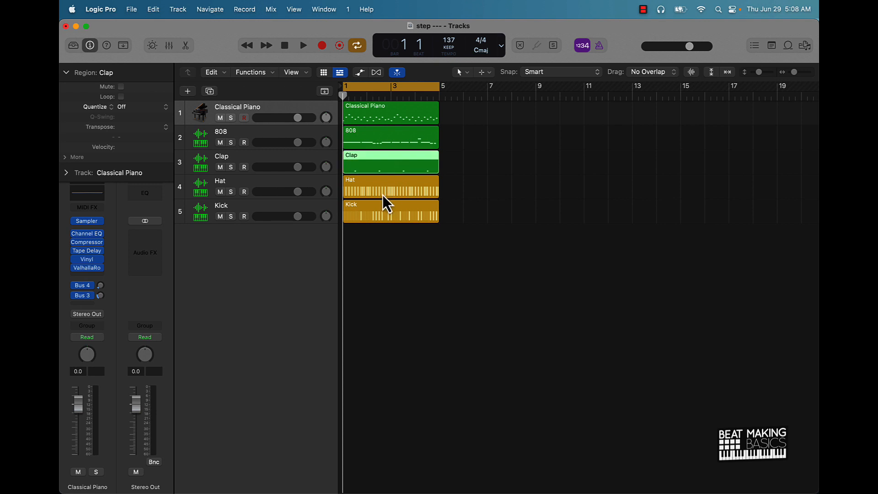
{"action": "left_click", "coordinate": [390, 186]}
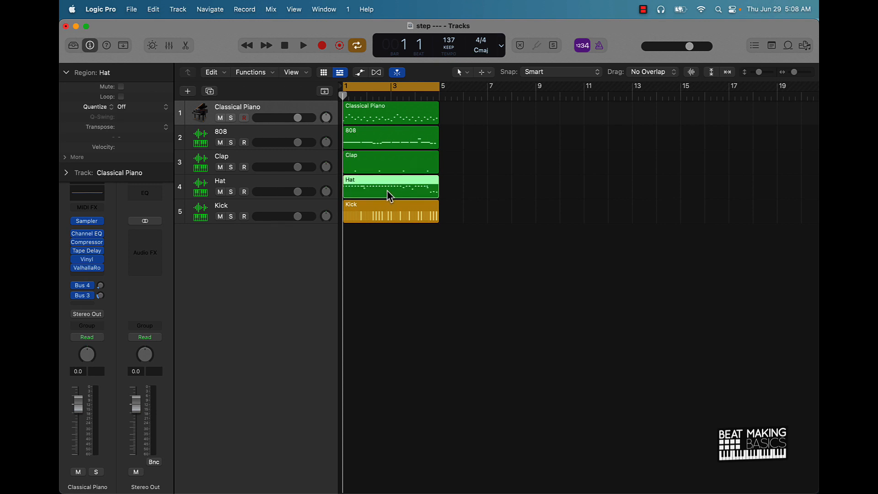
{"action": "left_click", "coordinate": [390, 212]}
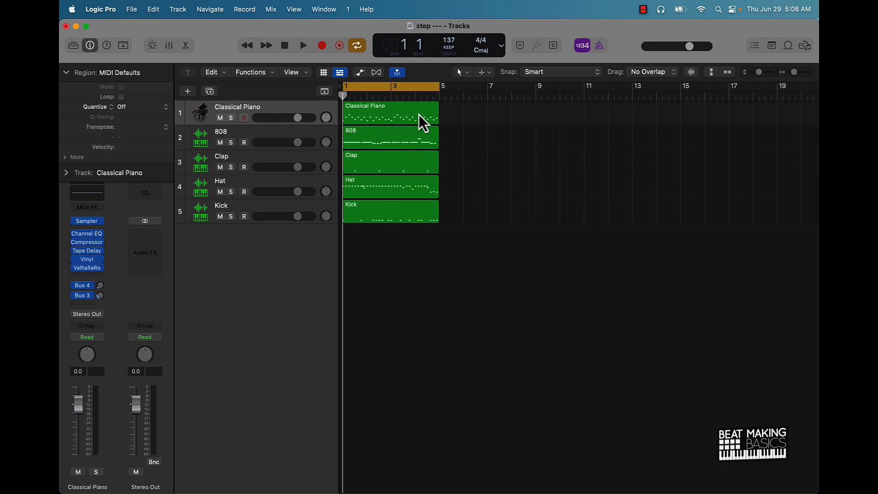
{"action": "mouse_move", "coordinate": [397, 124]}
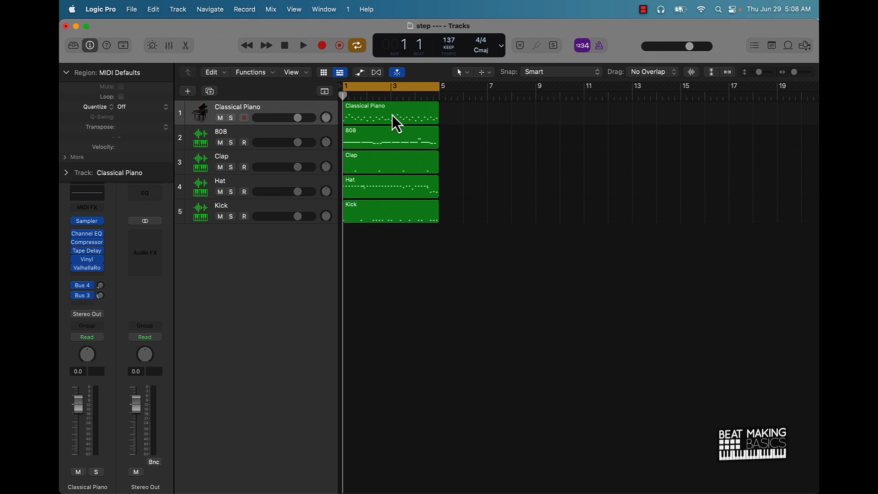
Select the Classical Piano region and zoom the Tracks area out horizontally.
{"action": "left_click", "coordinate": [390, 112]}
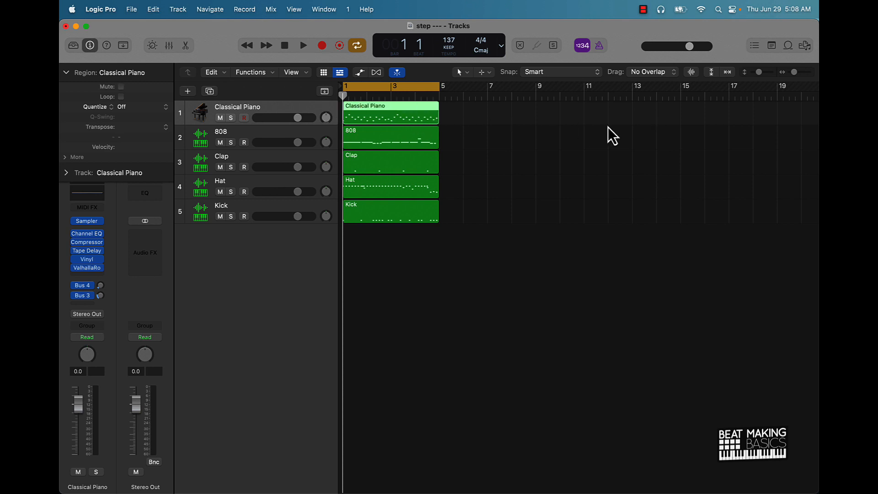
{"action": "mouse_move", "coordinate": [512, 123]}
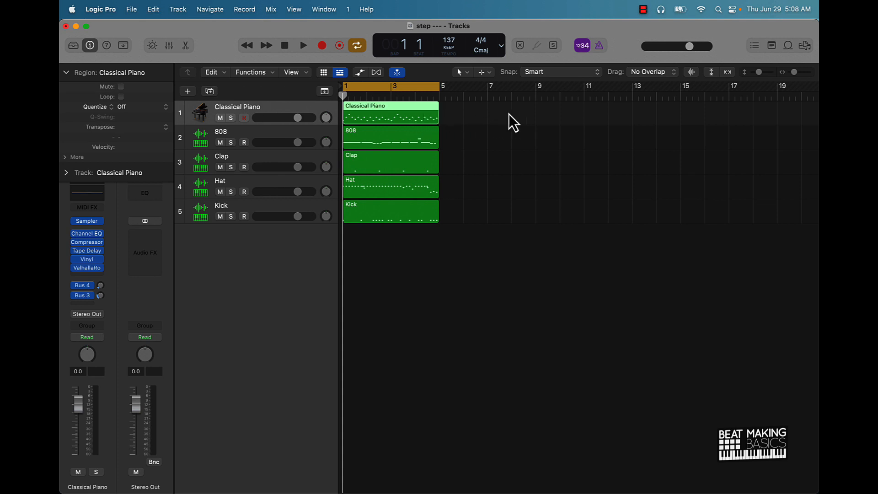
{"action": "mouse_move", "coordinate": [808, 115]}
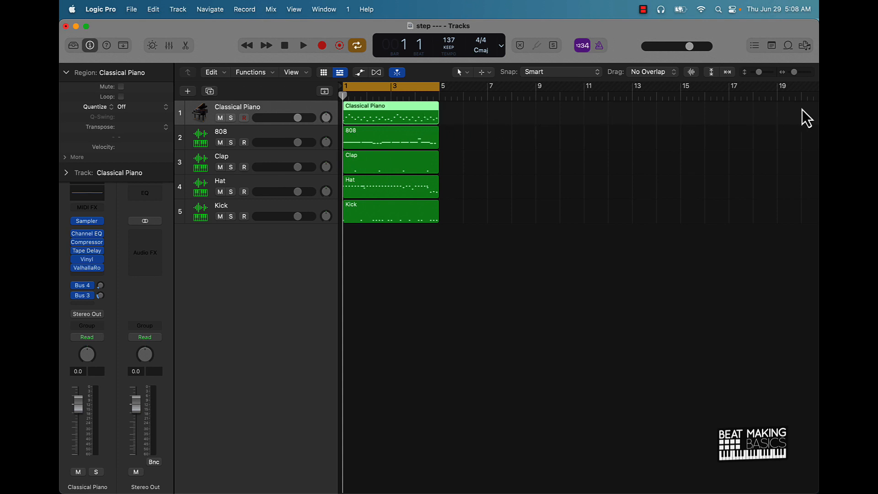
{"action": "mouse_move", "coordinate": [801, 109]}
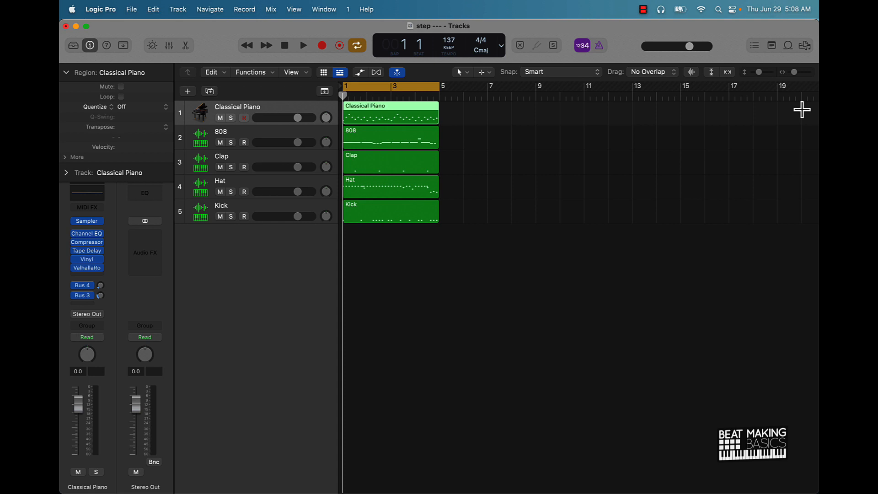
{"action": "left_click_drag", "start_coordinate": [438, 112], "coordinate": [817, 112]}
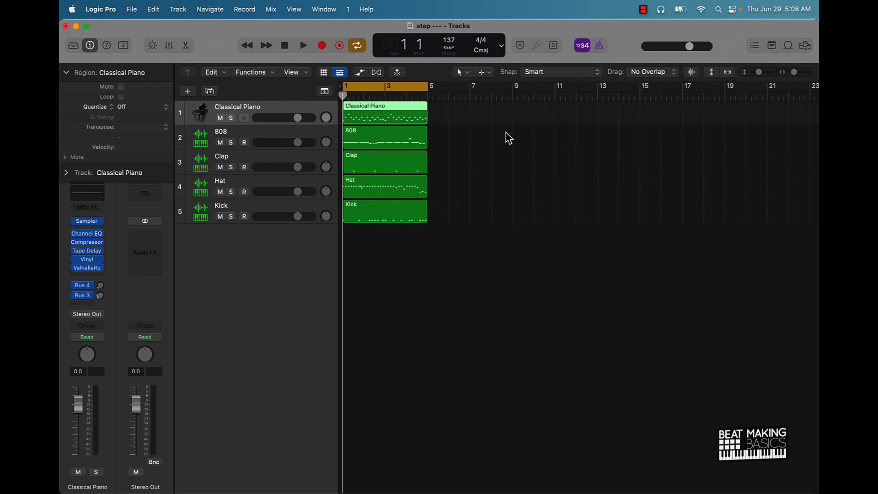
{"action": "mouse_move", "coordinate": [388, 171]}
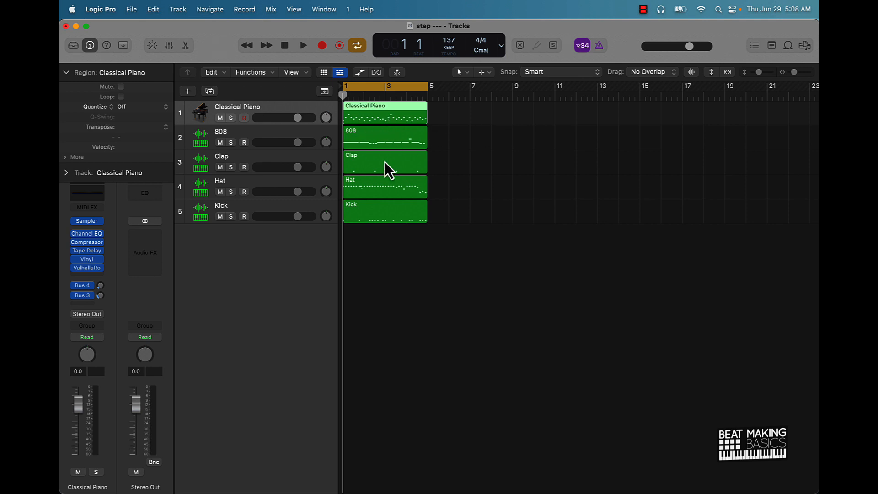
{"action": "mouse_move", "coordinate": [434, 241]}
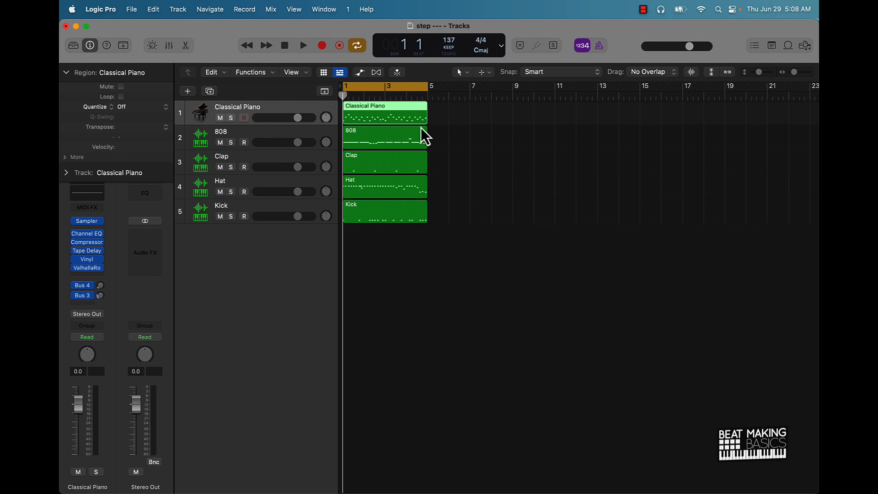
{"action": "left_click", "coordinate": [121, 86]}
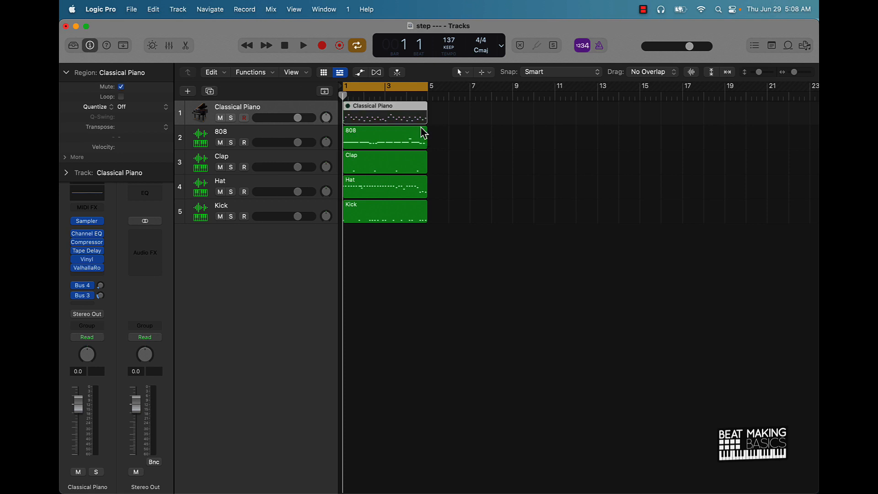
{"action": "left_click", "coordinate": [122, 87]}
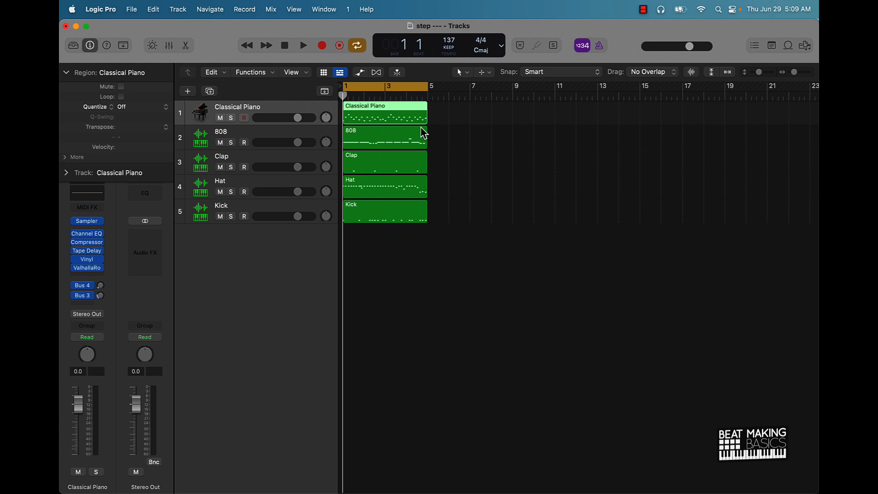
{"action": "left_click", "coordinate": [384, 137]}
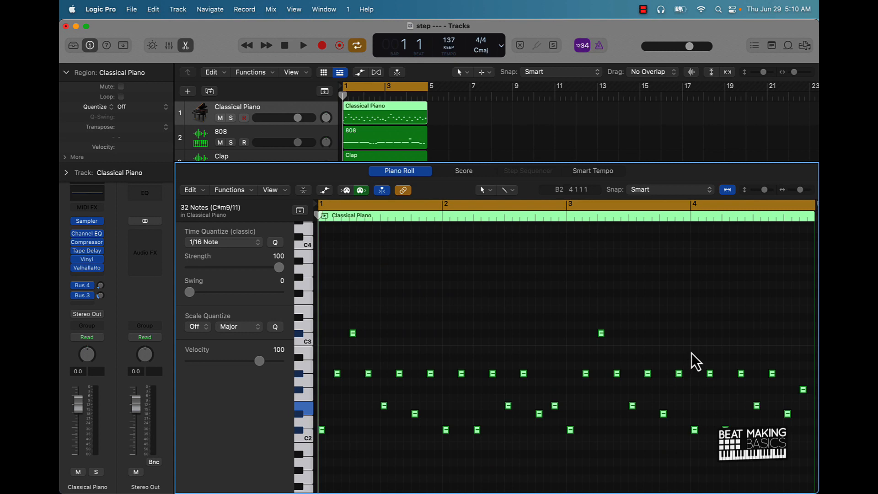
{"action": "mouse_move", "coordinate": [403, 462]}
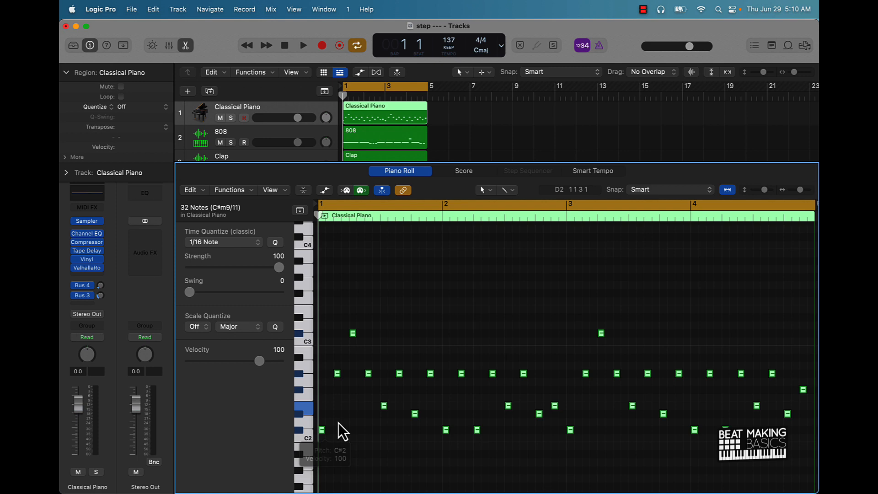
{"action": "mouse_move", "coordinate": [342, 399]}
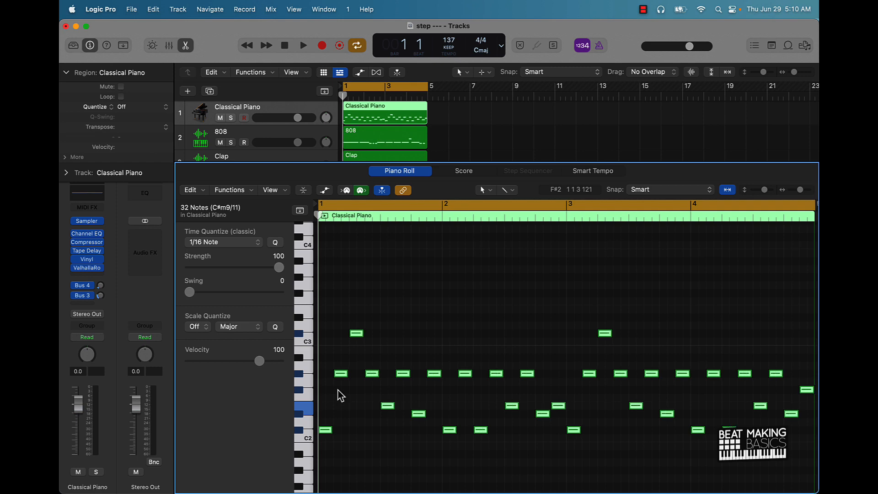
{"action": "mouse_move", "coordinate": [372, 399]}
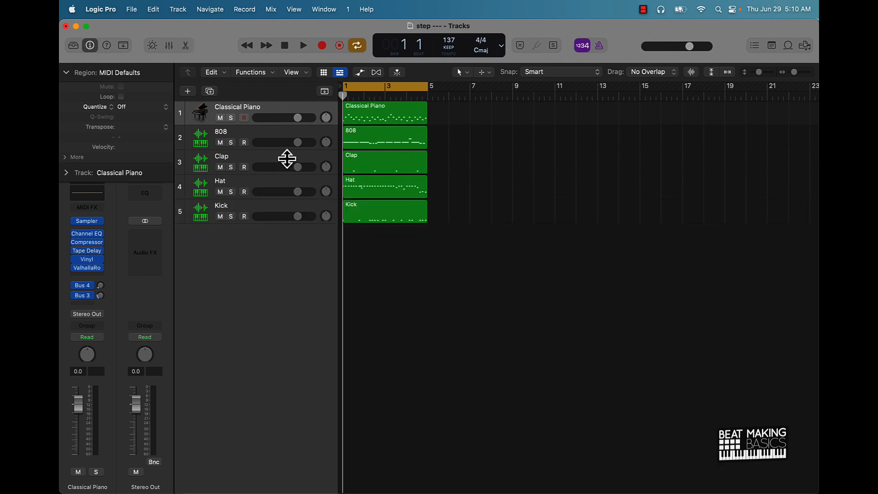
{"action": "mouse_move", "coordinate": [178, 62]}
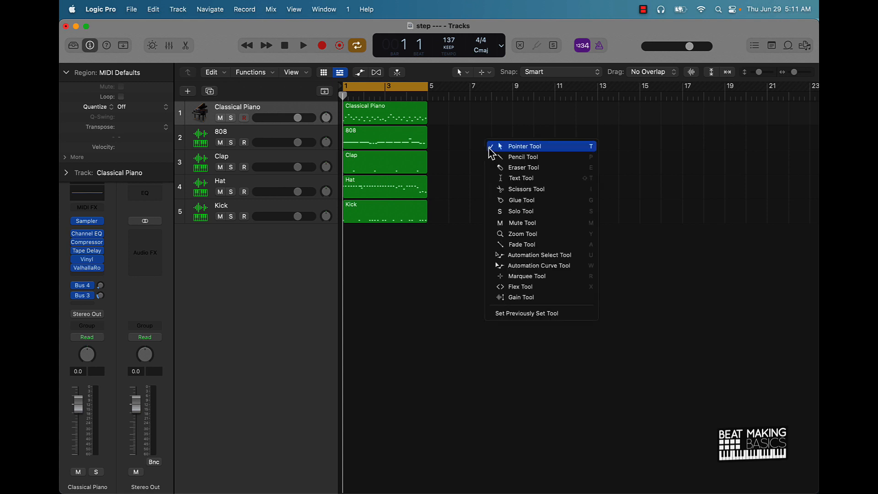
{"action": "mouse_move", "coordinate": [484, 156]}
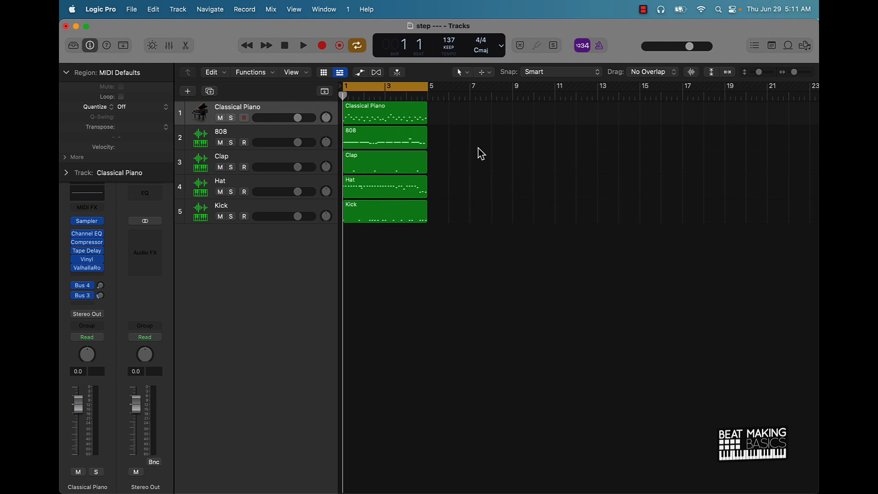
{"action": "left_click", "coordinate": [462, 72]}
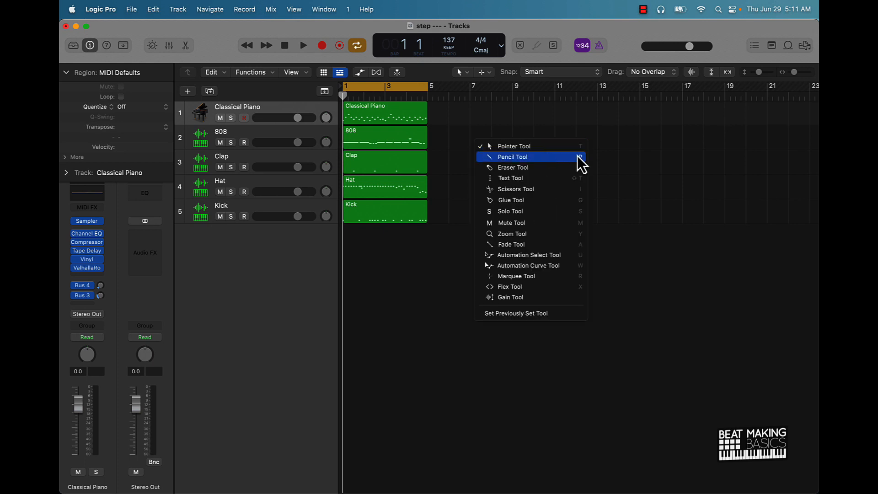
{"action": "mouse_move", "coordinate": [561, 227]}
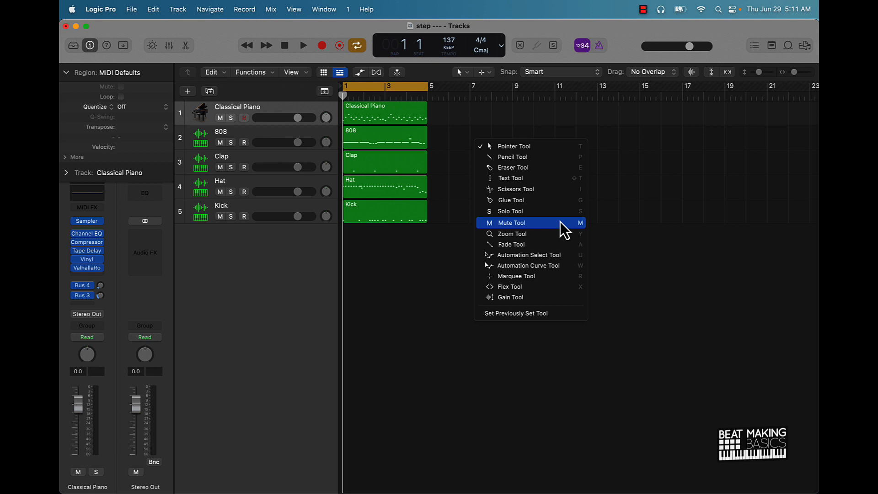
{"action": "mouse_move", "coordinate": [566, 294]}
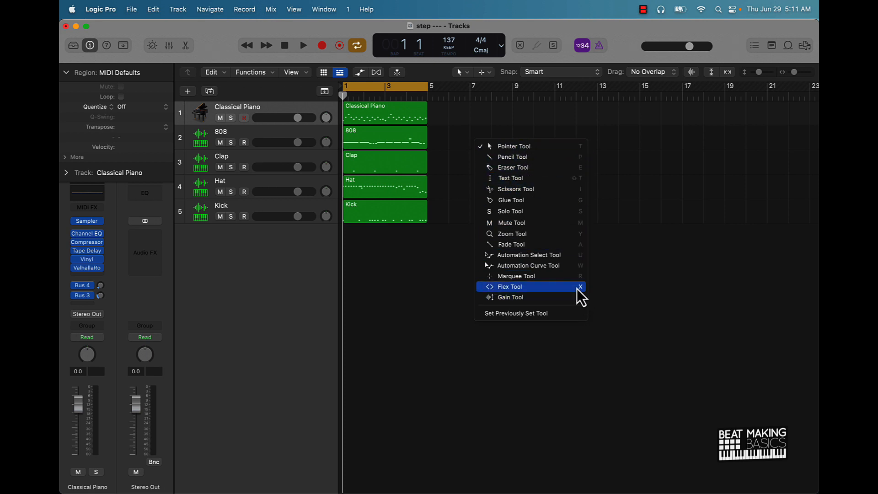
{"action": "mouse_move", "coordinate": [513, 146]}
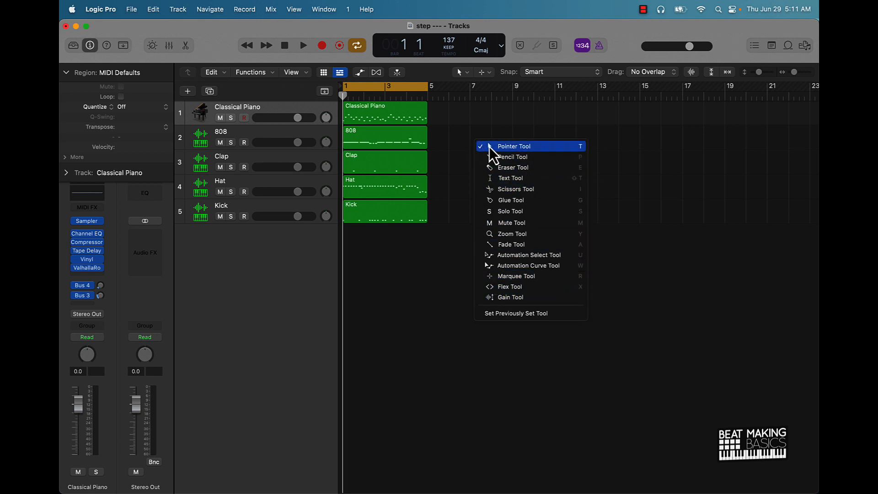
{"action": "mouse_move", "coordinate": [530, 244]}
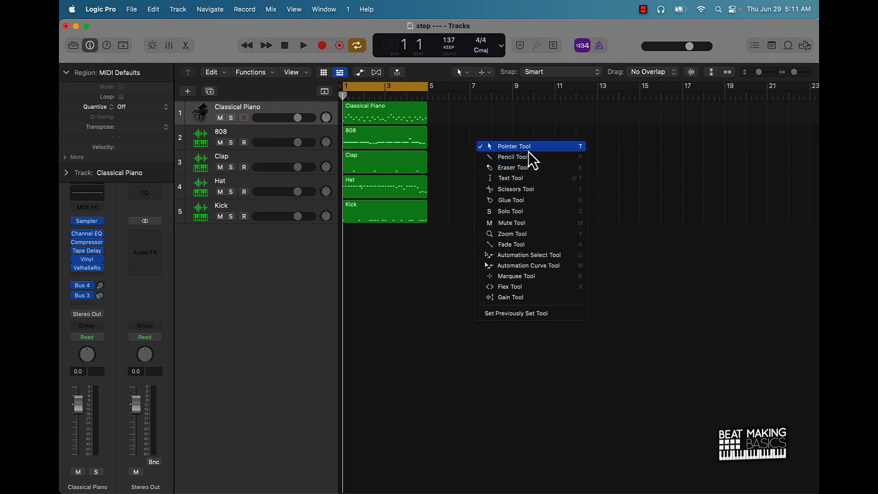
{"action": "mouse_move", "coordinate": [536, 297]}
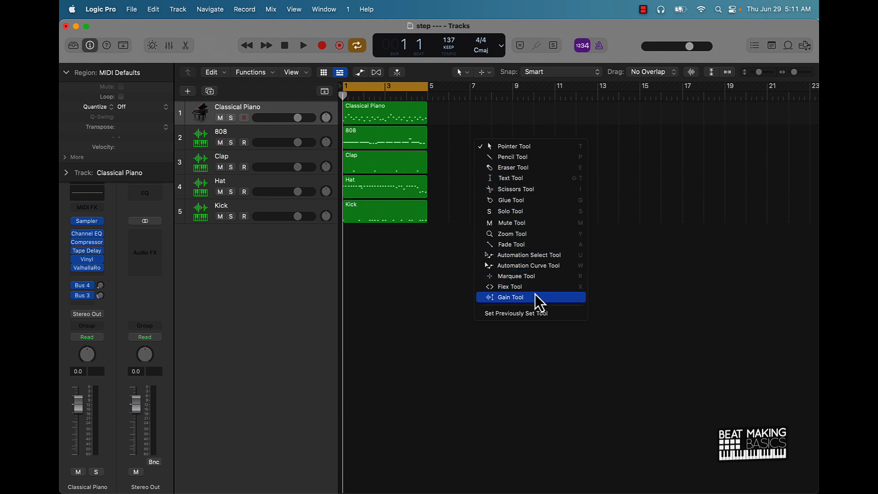
{"action": "mouse_move", "coordinate": [513, 146]}
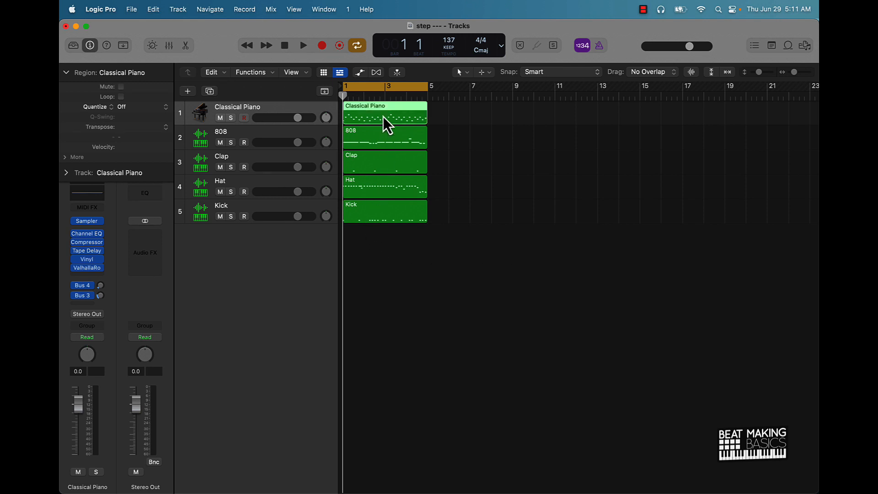
{"action": "mouse_move", "coordinate": [379, 122]}
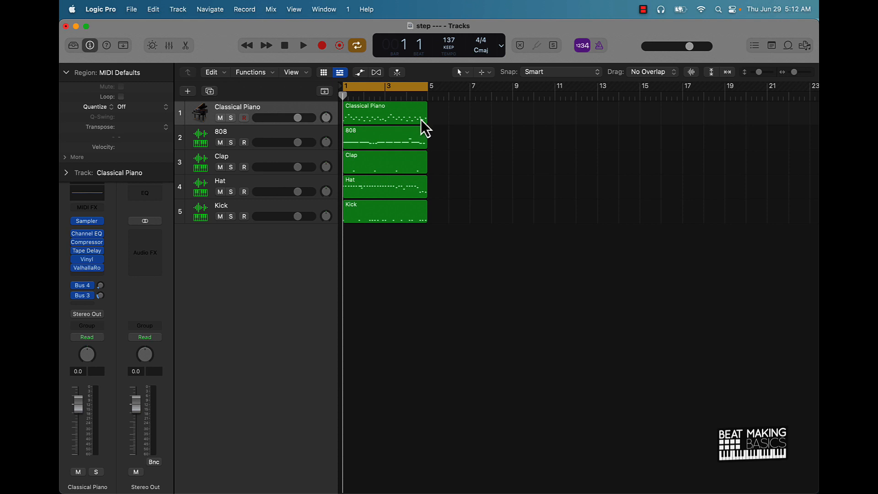
Bounce the Classical Piano region in place as 'Classical Piano_bip', muting the source.
{"action": "left_click", "coordinate": [385, 112]}
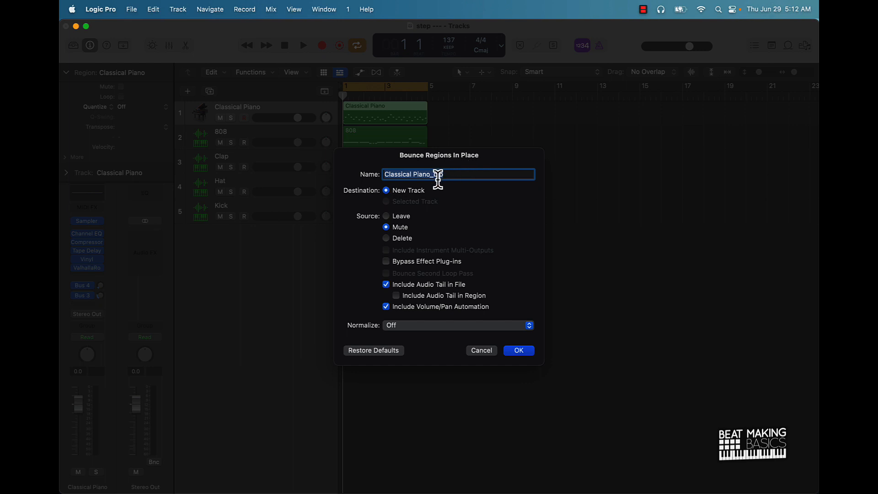
{"action": "type", "text": "bip"}
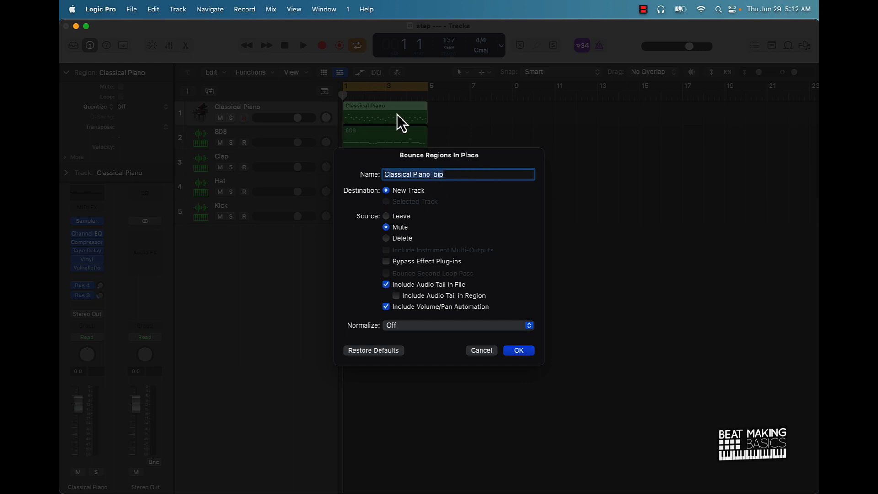
{"action": "left_click", "coordinate": [517, 350]}
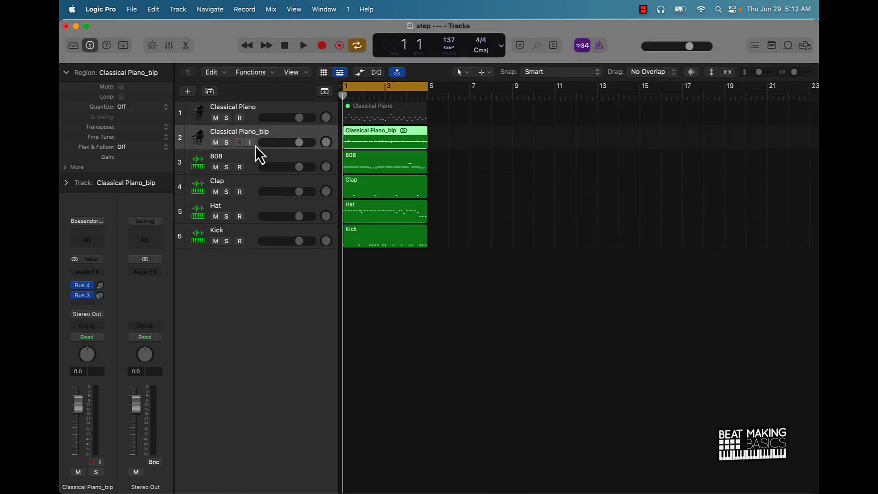
{"action": "mouse_move", "coordinate": [249, 142]}
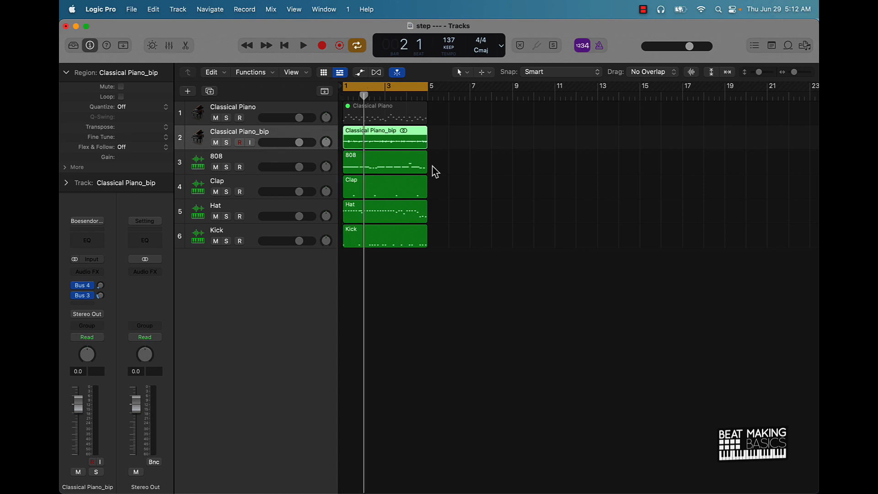
Stop playback, select and audition the Hat region, then show Musical Typing.
{"action": "left_click", "coordinate": [284, 46]}
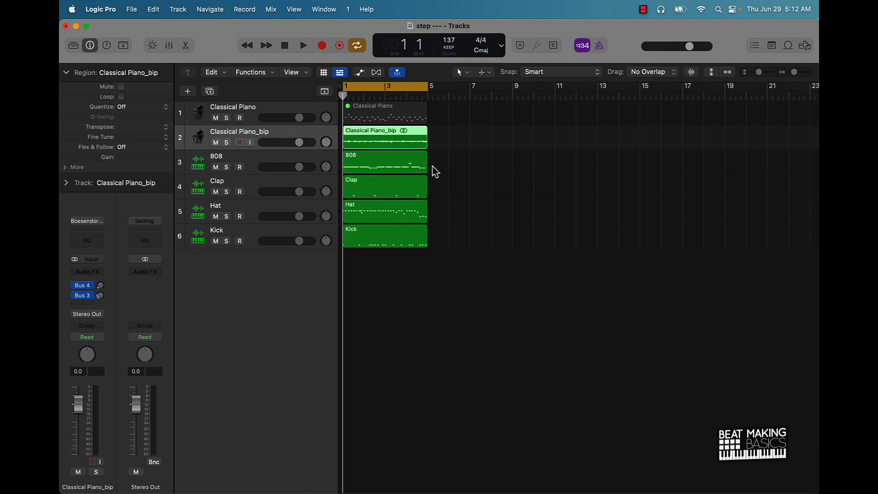
{"action": "mouse_move", "coordinate": [386, 220]}
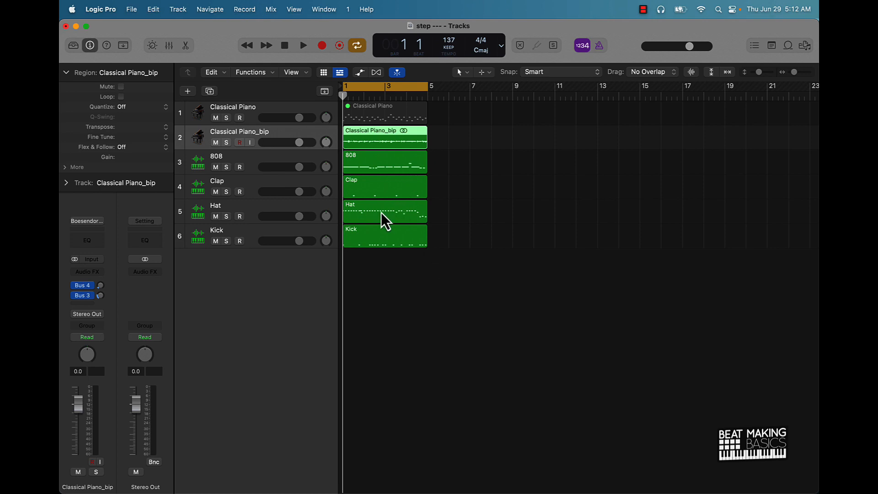
{"action": "left_click", "coordinate": [384, 162]}
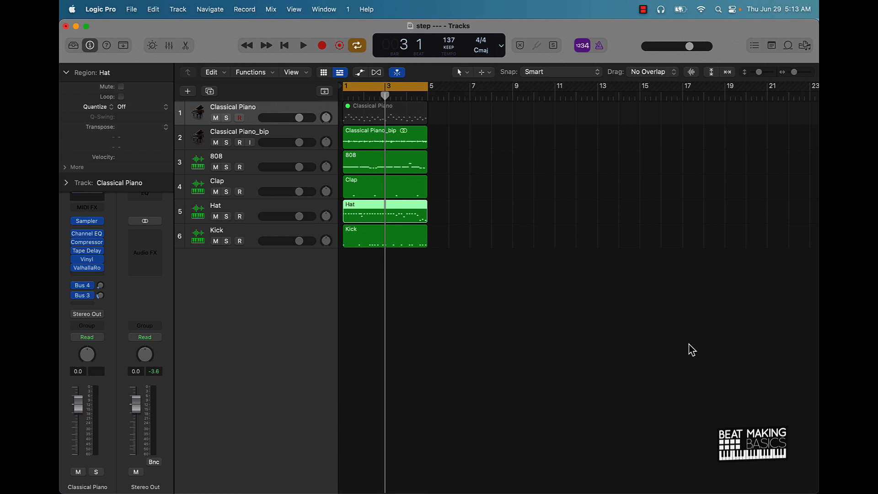
{"action": "mouse_move", "coordinate": [688, 342]}
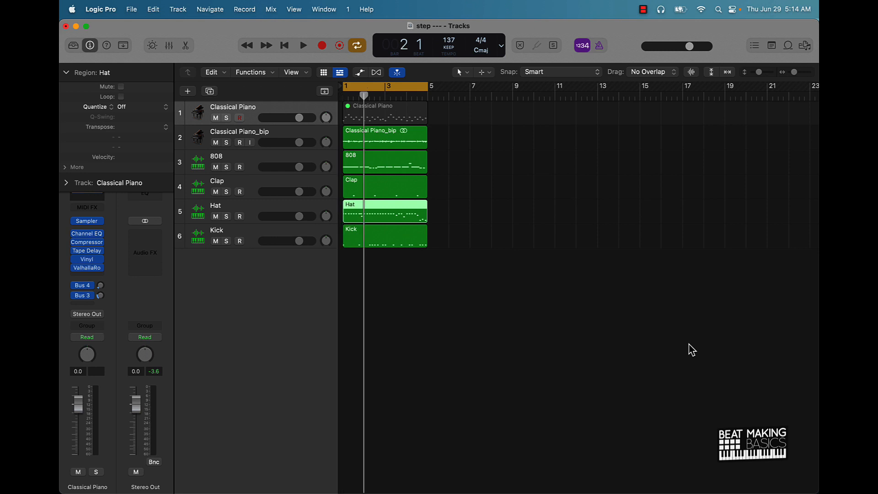
{"action": "left_click", "coordinate": [284, 45]}
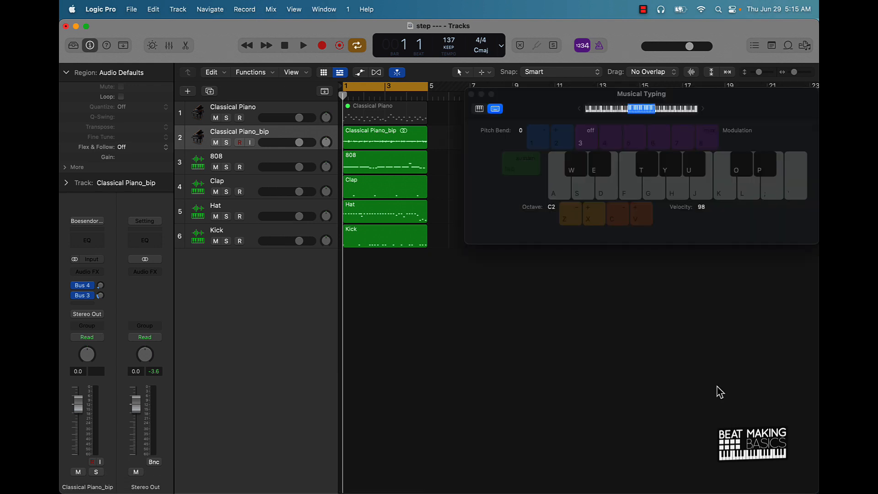
Move Musical Typing down, toggle its keyboard layouts, and select the Kick track.
{"action": "left_click_drag", "start_coordinate": [641, 93], "coordinate": [497, 263]}
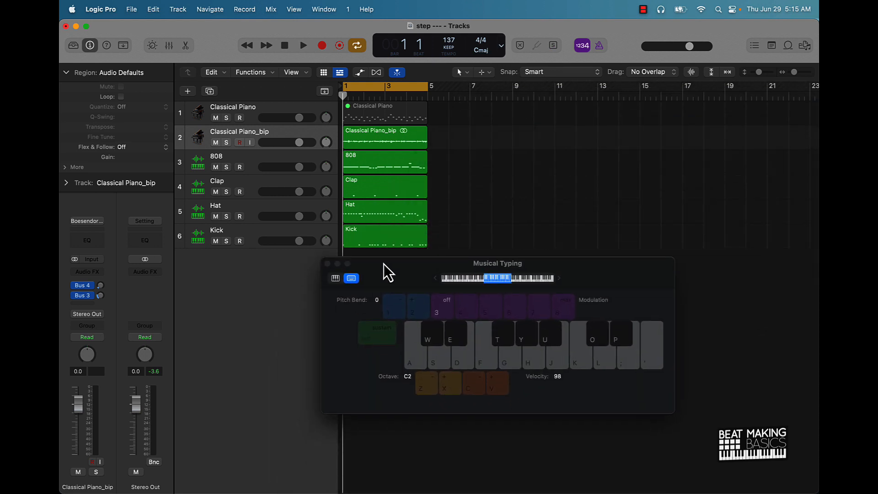
{"action": "left_click", "coordinate": [334, 278]}
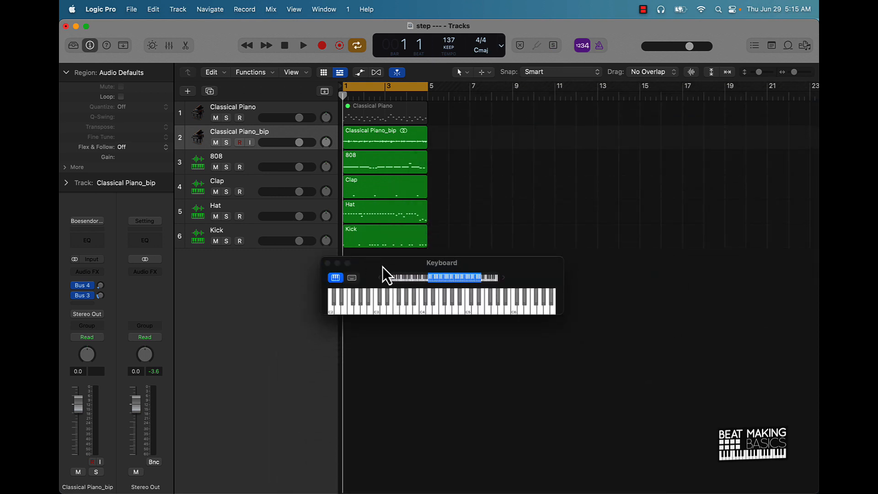
{"action": "left_click", "coordinate": [351, 278]}
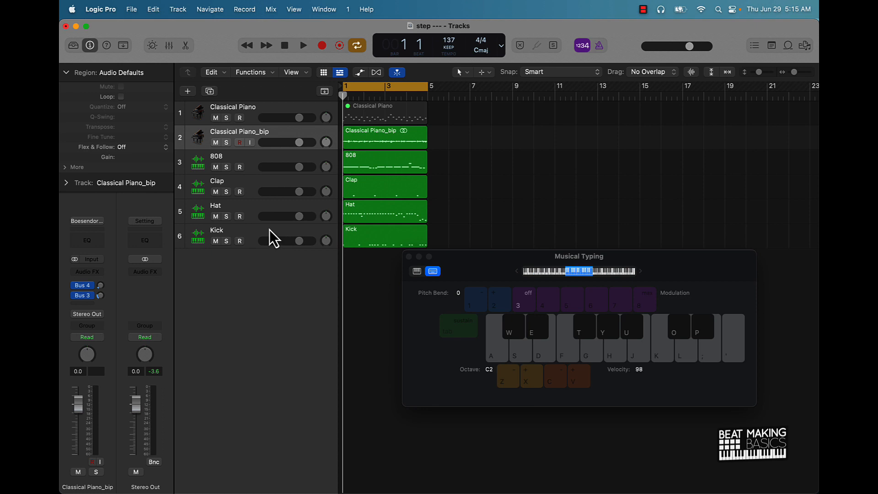
{"action": "left_click", "coordinate": [385, 232]}
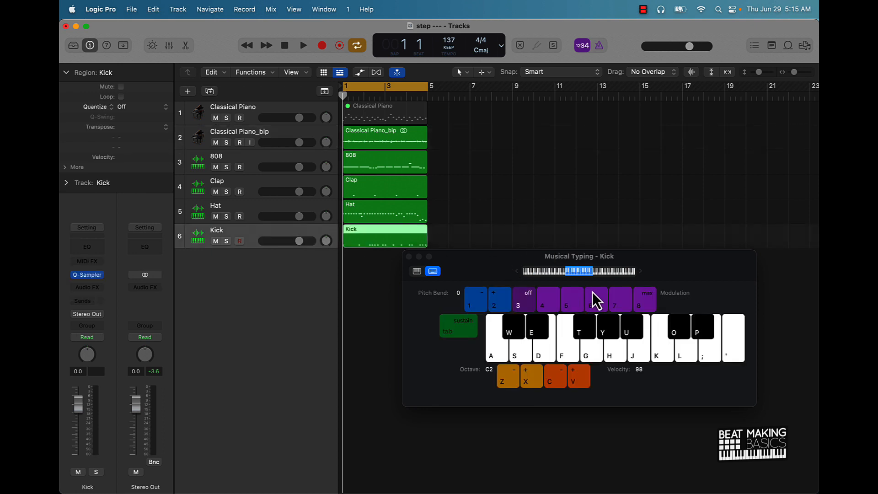